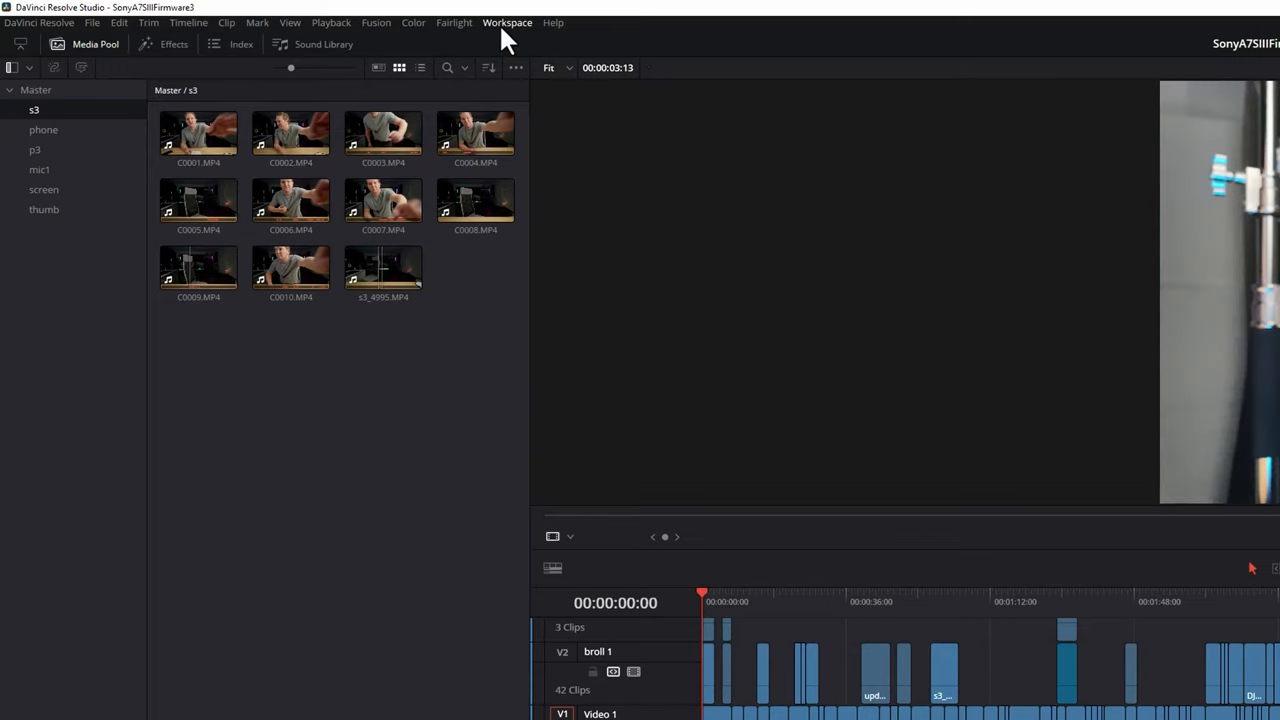
- Reveal the Video Clean Feed monitor choices in the Workspace menu, including Generic PnP Monitor 2
click(507, 22)
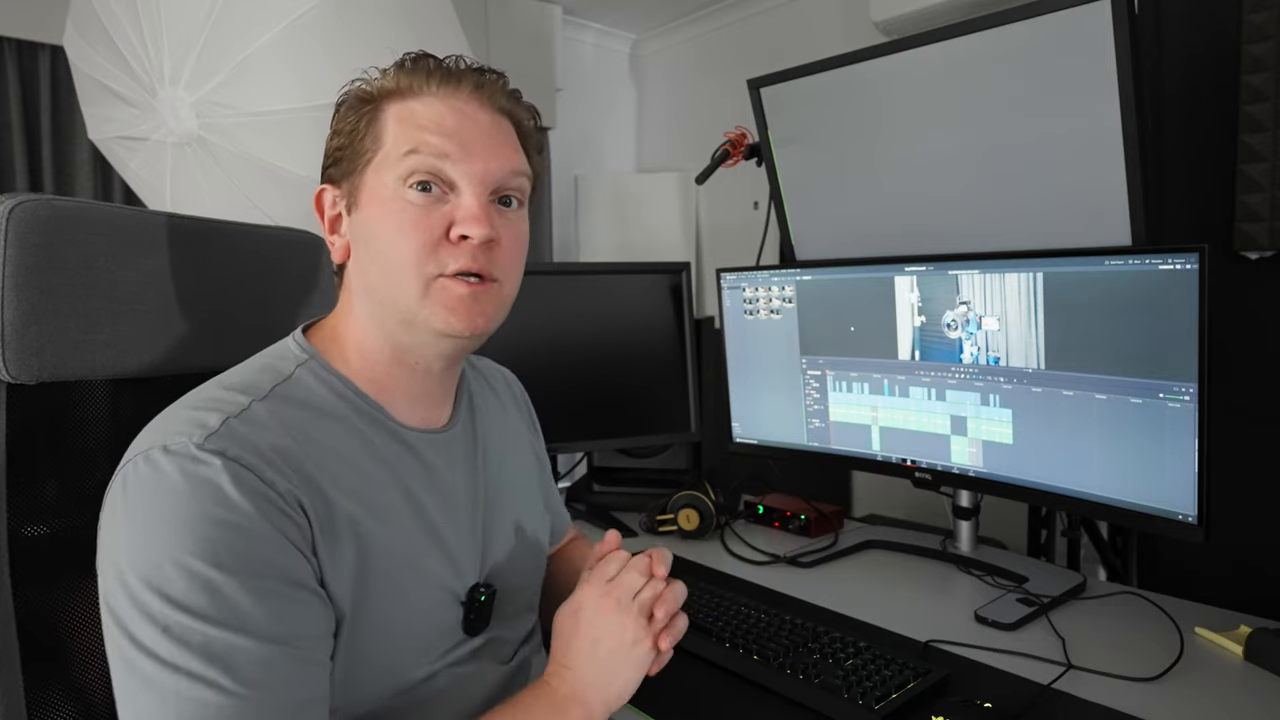
click(490, 5)
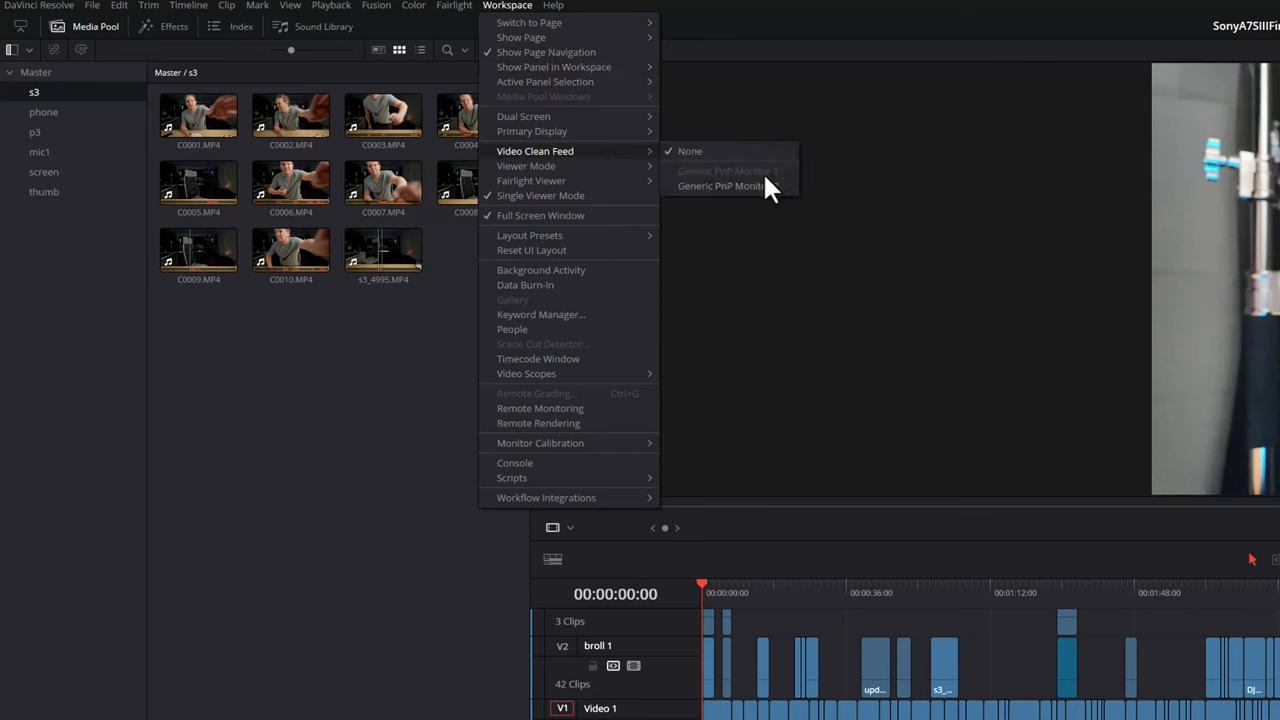
mouse_move(750, 190)
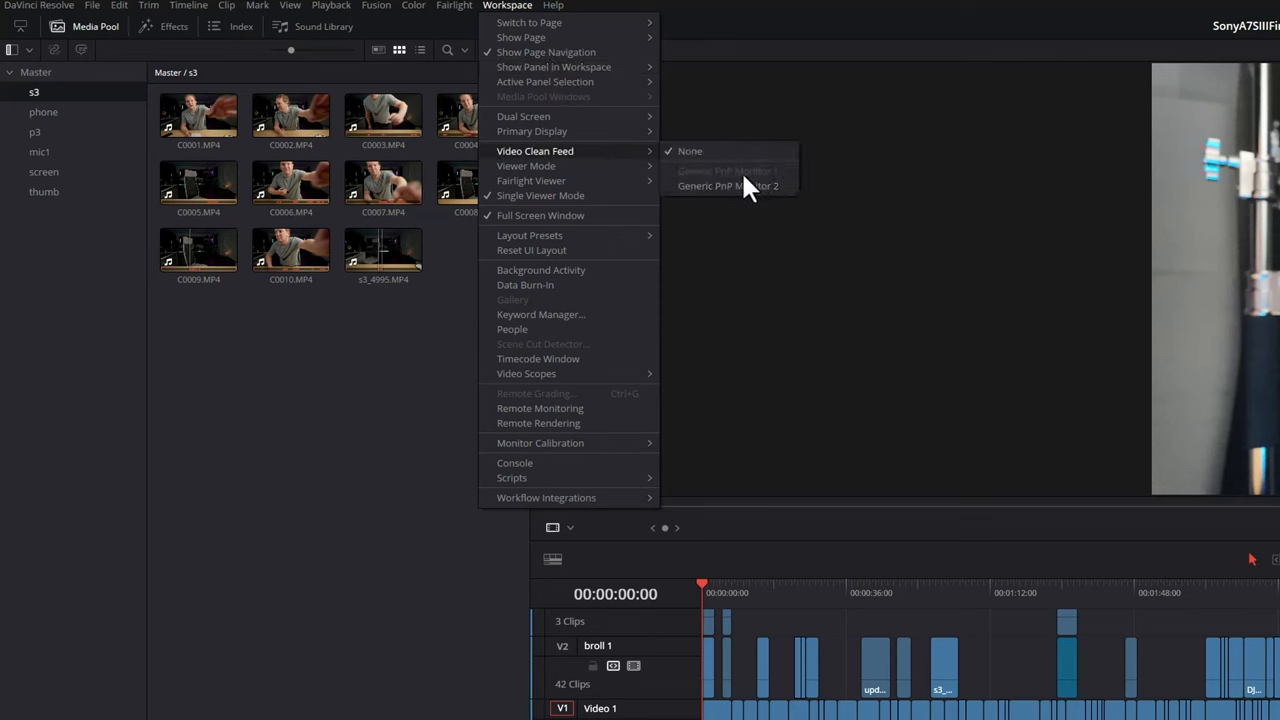